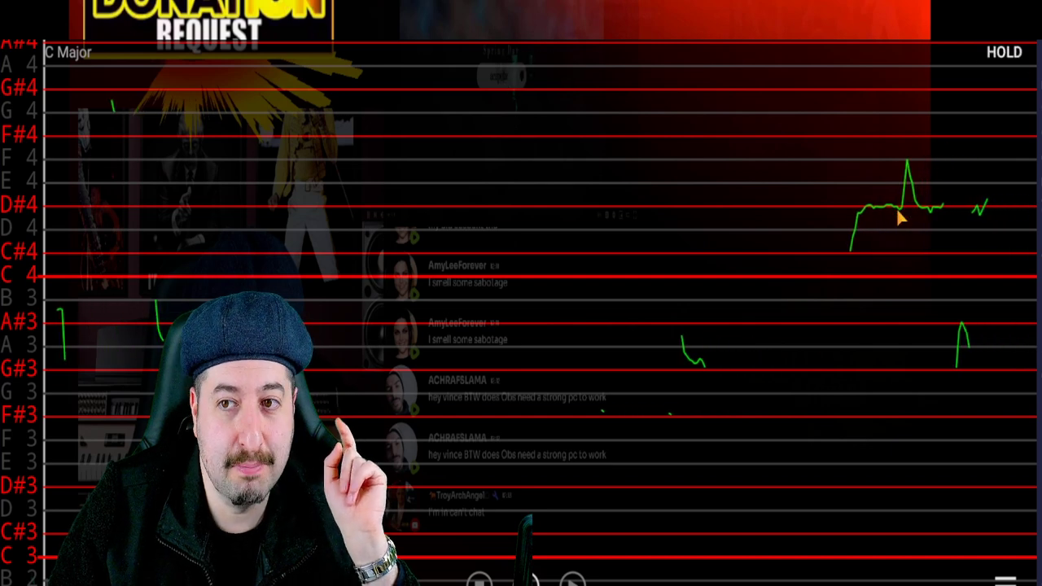
{"action": "mouse_move", "coordinate": [951, 186]}
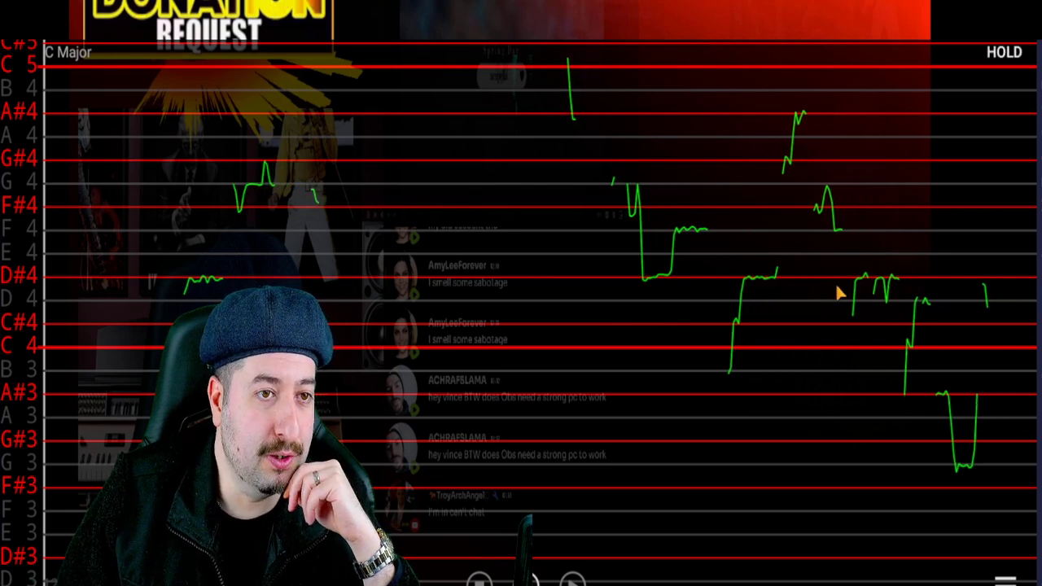
{"action": "mouse_move", "coordinate": [985, 338]}
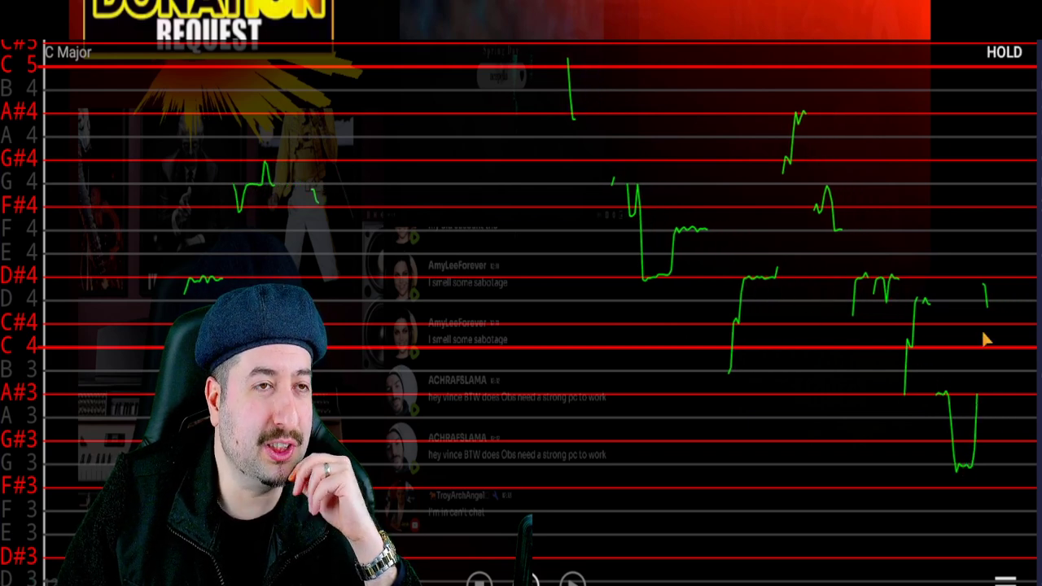